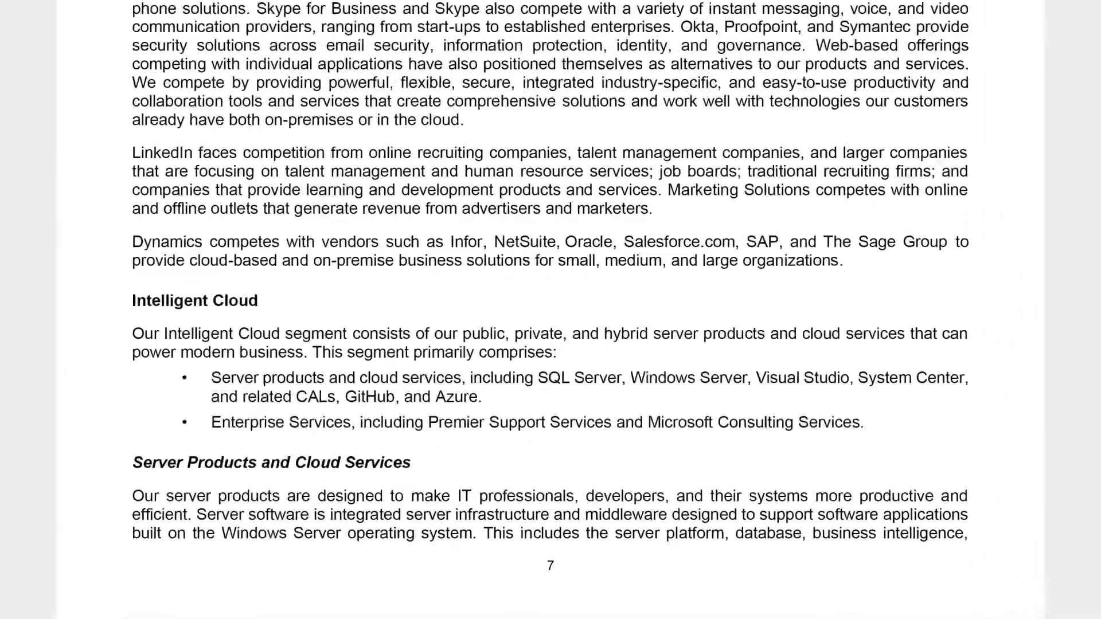
# Trace the Server Products text, Expiration Date and Estoppel clause to their source passages in Lease-10.Pdf
pyautogui.moveTo(132, 496); pyautogui.dragTo(969, 533)
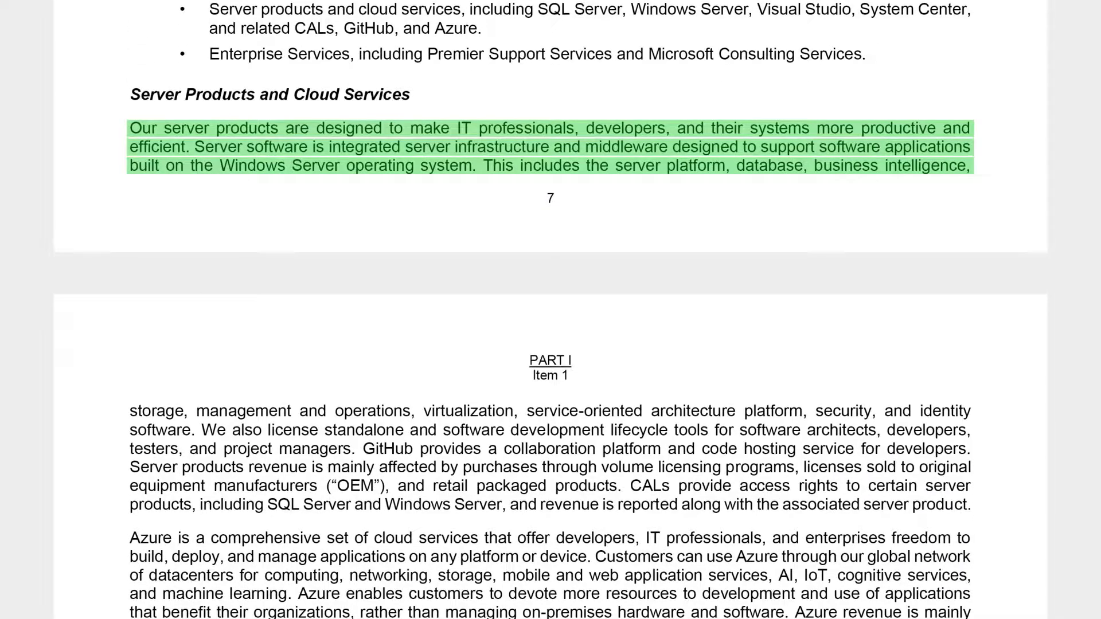
pyautogui.scroll(-3)
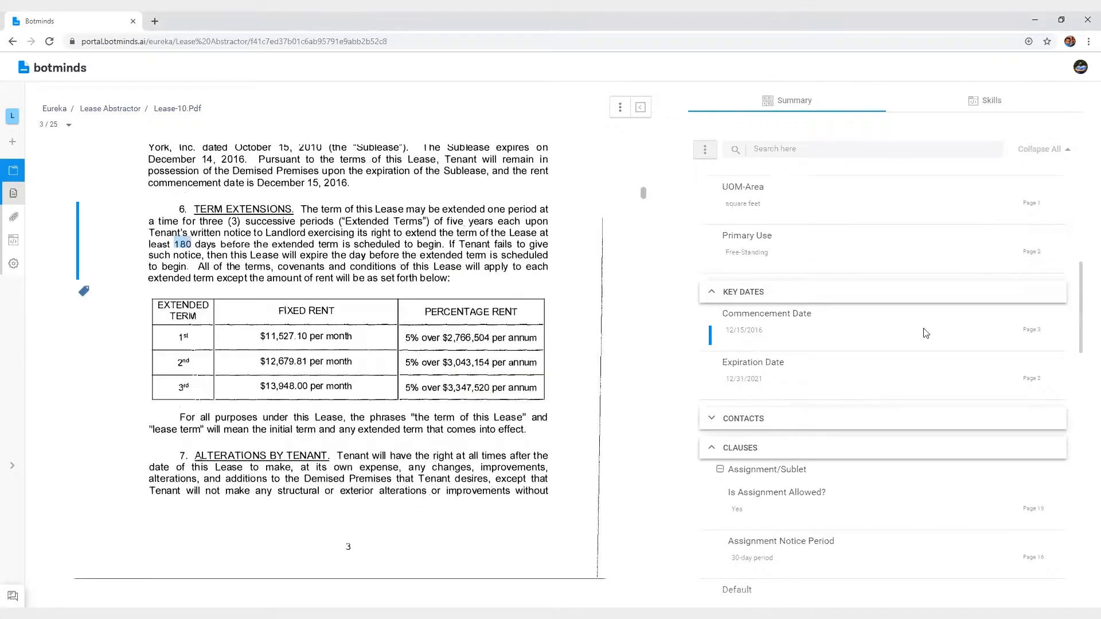
pyautogui.click(744, 379)
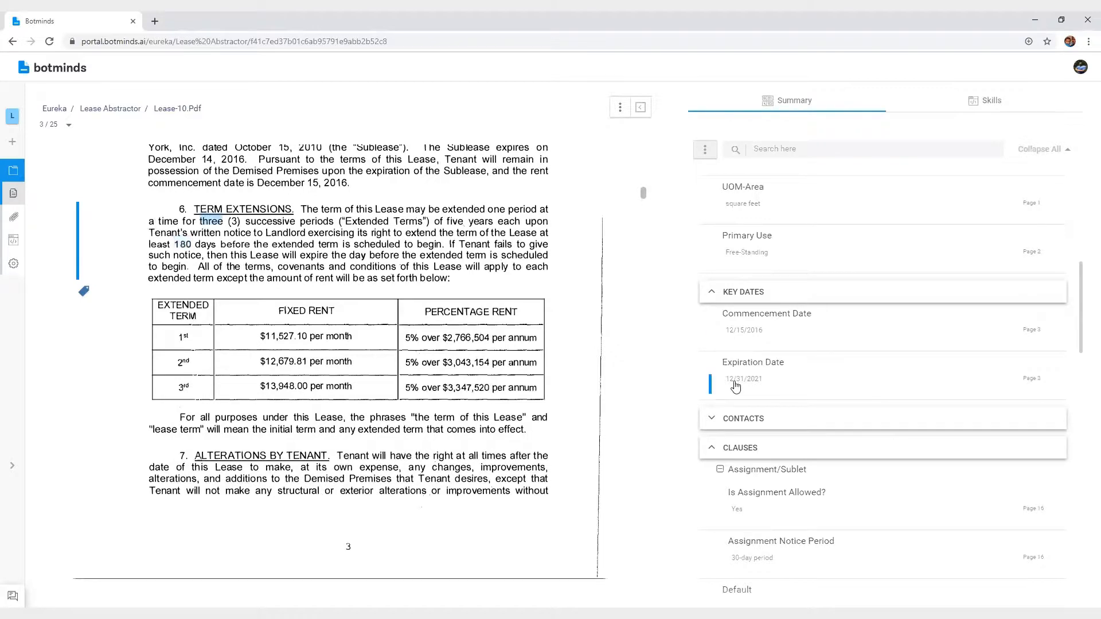
pyautogui.moveTo(738, 516)
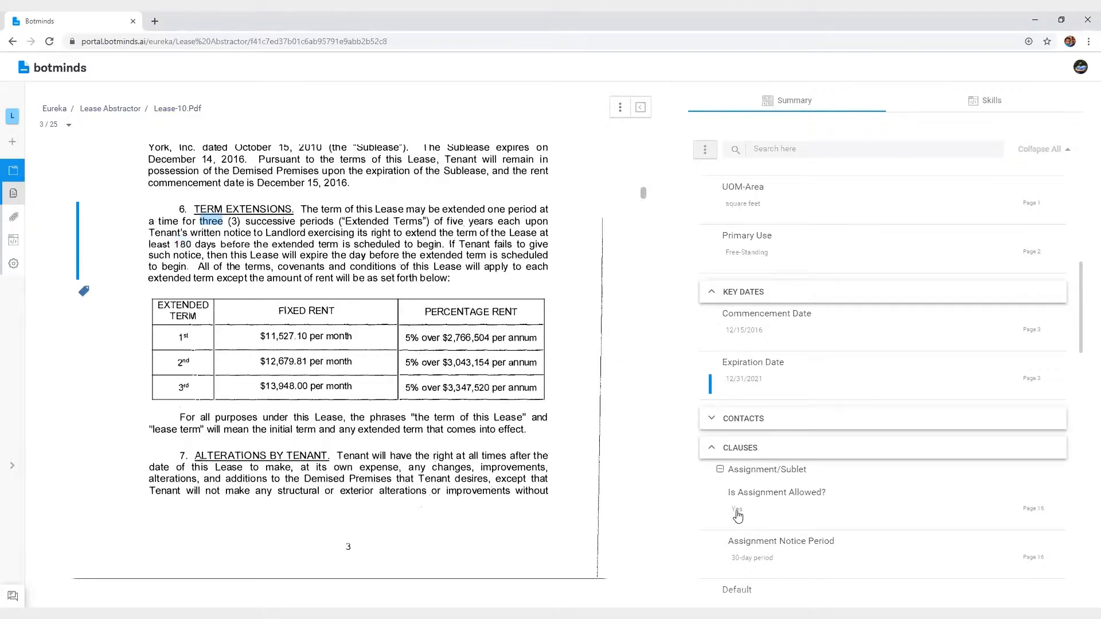
pyautogui.click(991, 100)
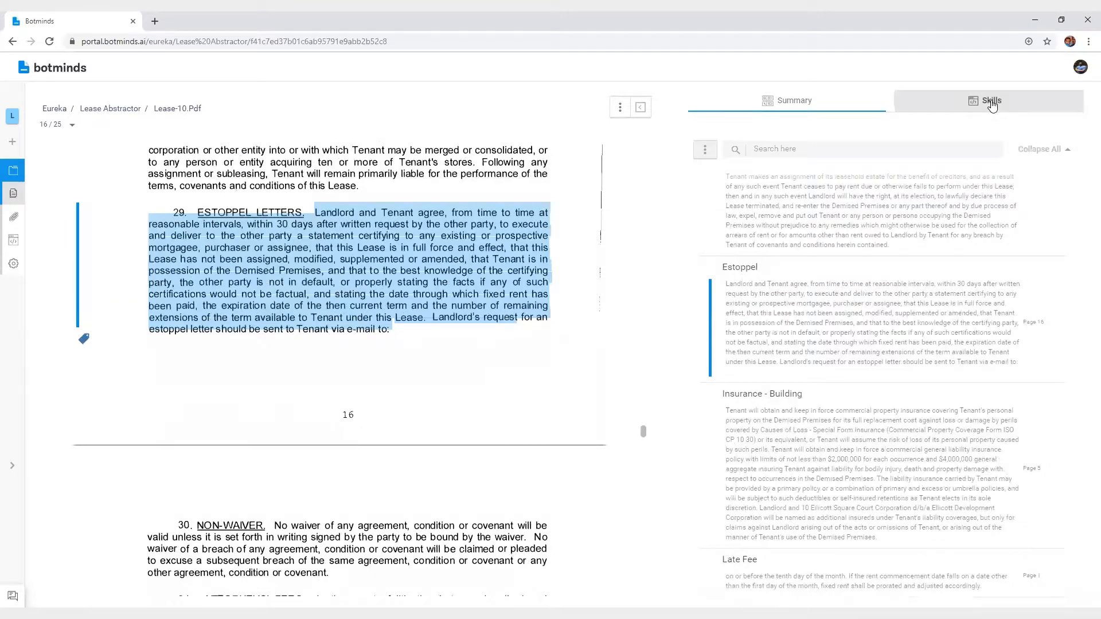
# Open the Estoppel tag under Lease Summary > Clauses for editing
pyautogui.click(991, 101)
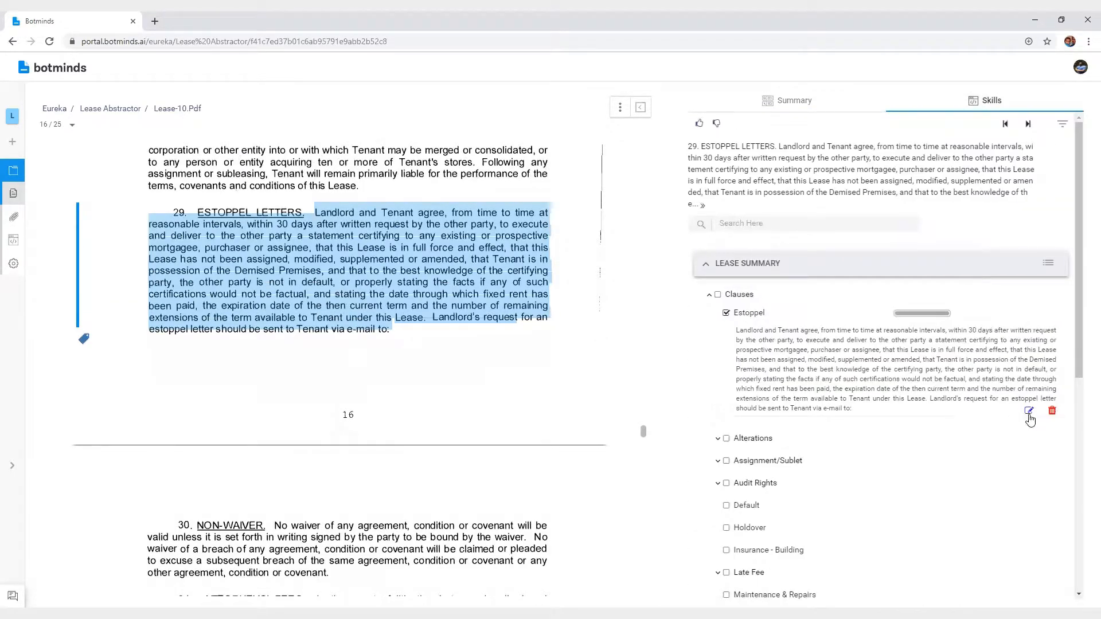
pyautogui.click(1029, 411)
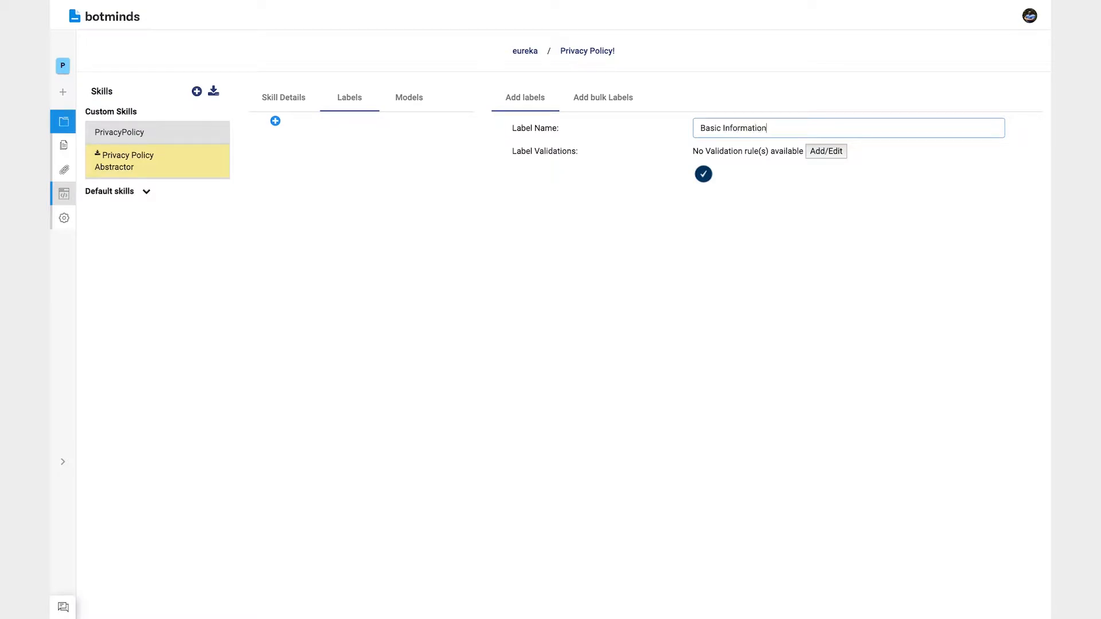
# Save the Basic Information label and enter 'Info' as label text
pyautogui.click(703, 173)
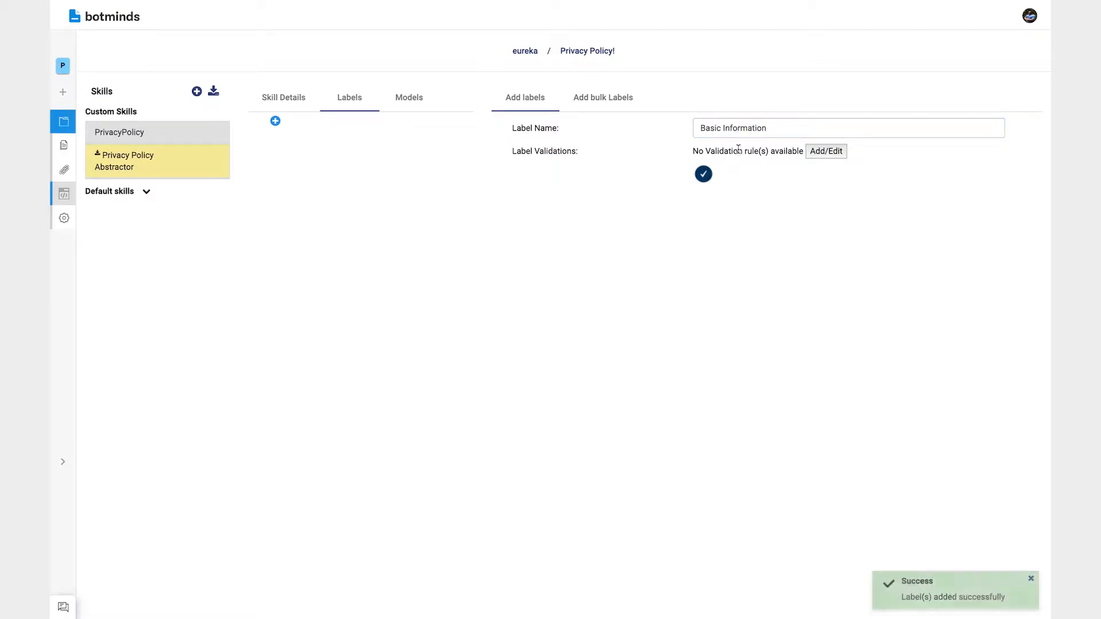
pyautogui.write('Info')
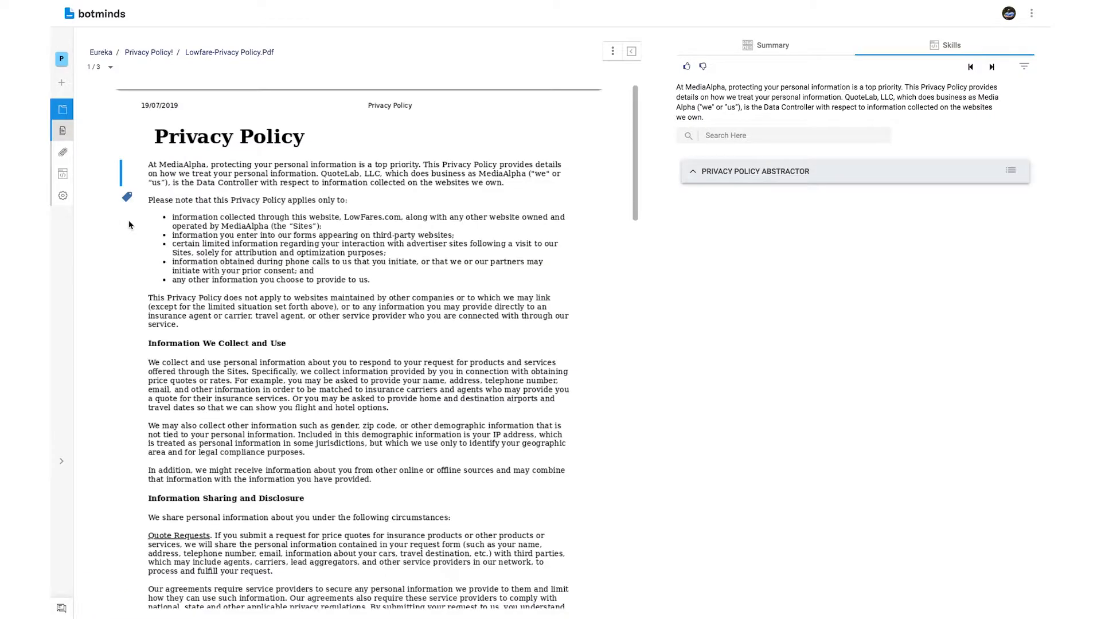
# Tag MediaAlpha with a 'Name' label search, then tag 'name', searching 'Per'
pyautogui.doubleClick(181, 164)
pyautogui.write('Company')
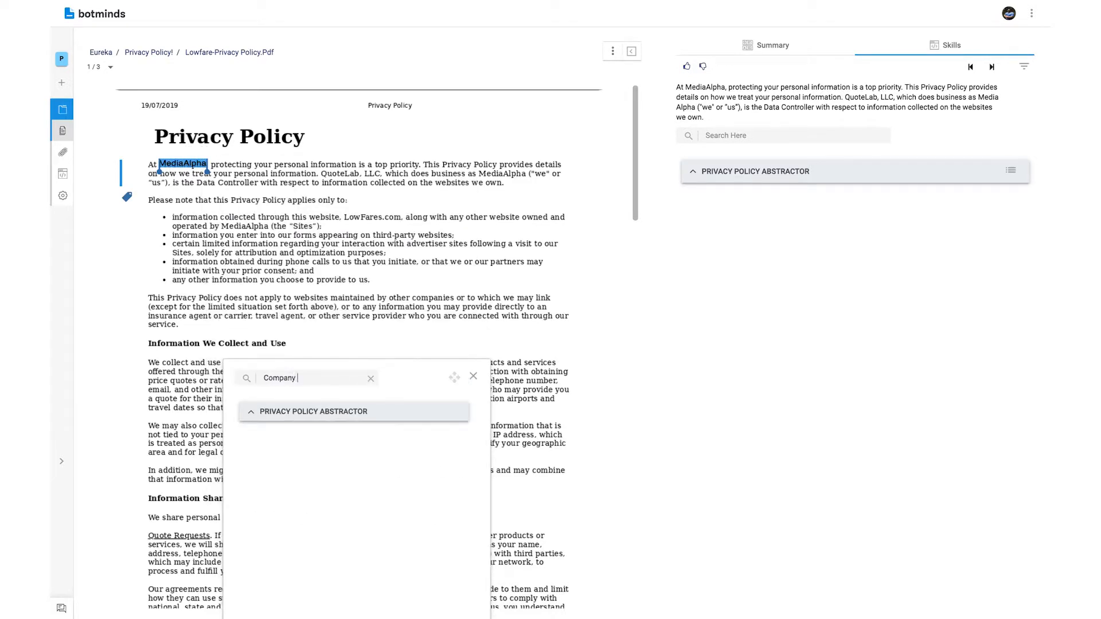
pyautogui.write('Name')
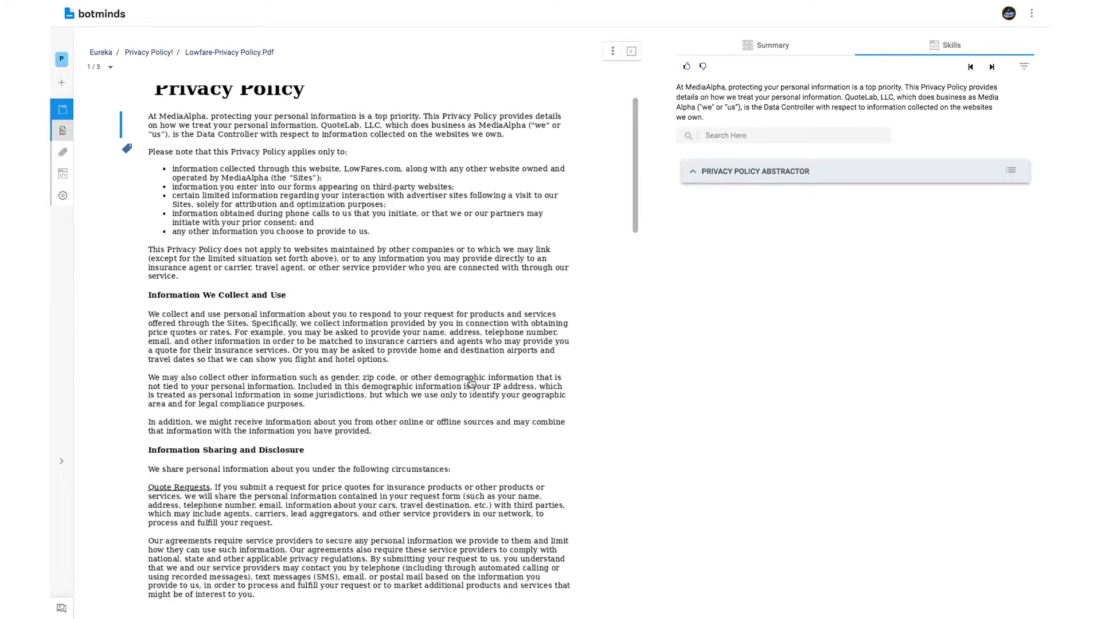
pyautogui.scroll(-3)
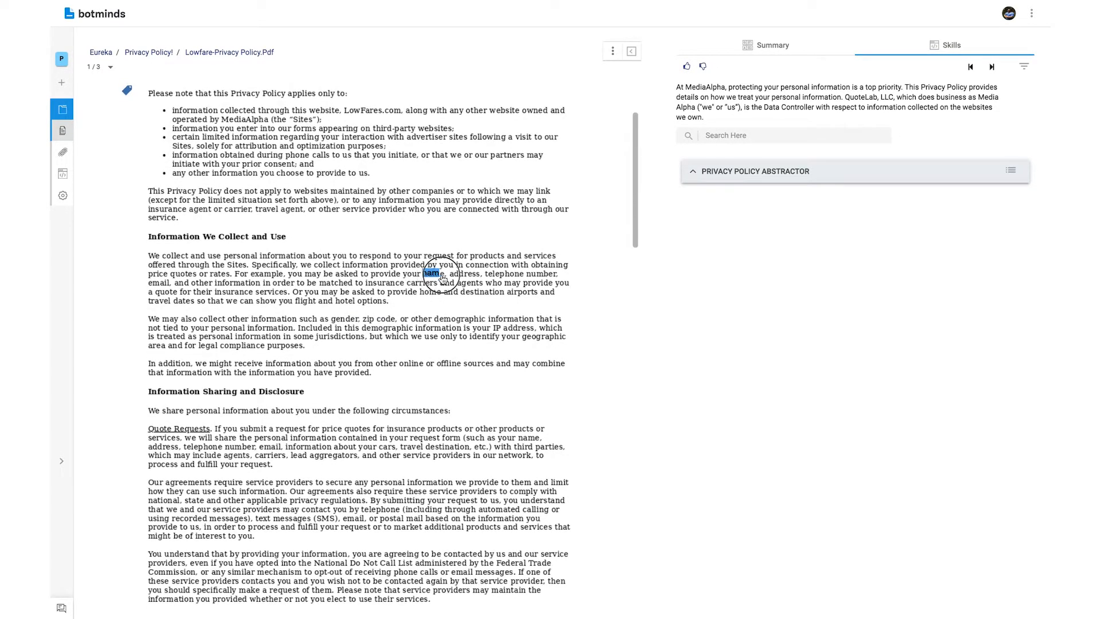
pyautogui.write('Per')
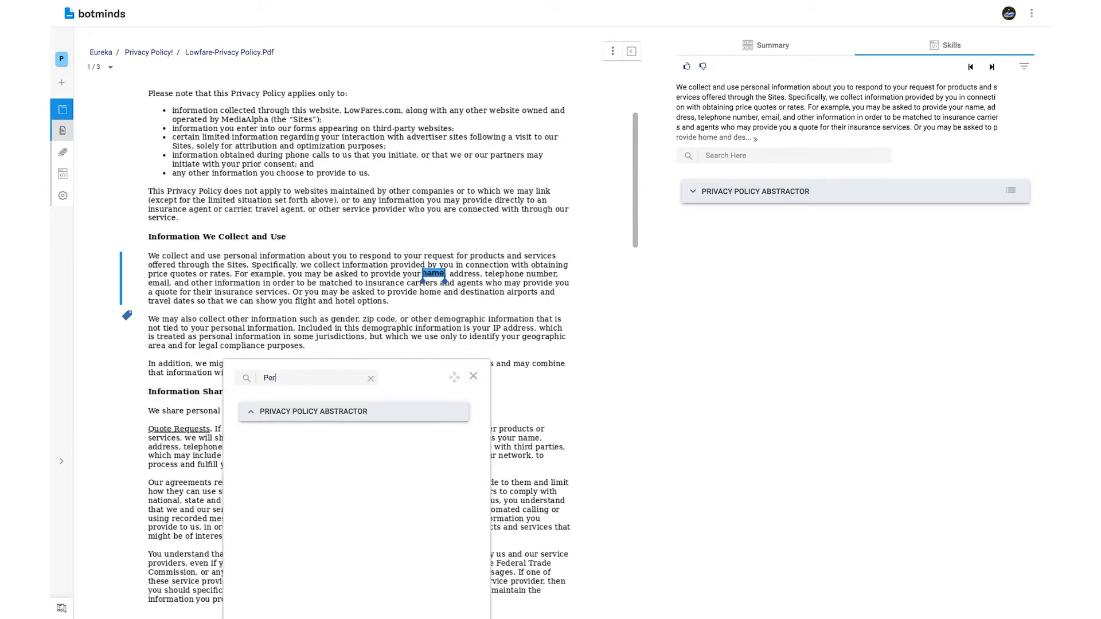